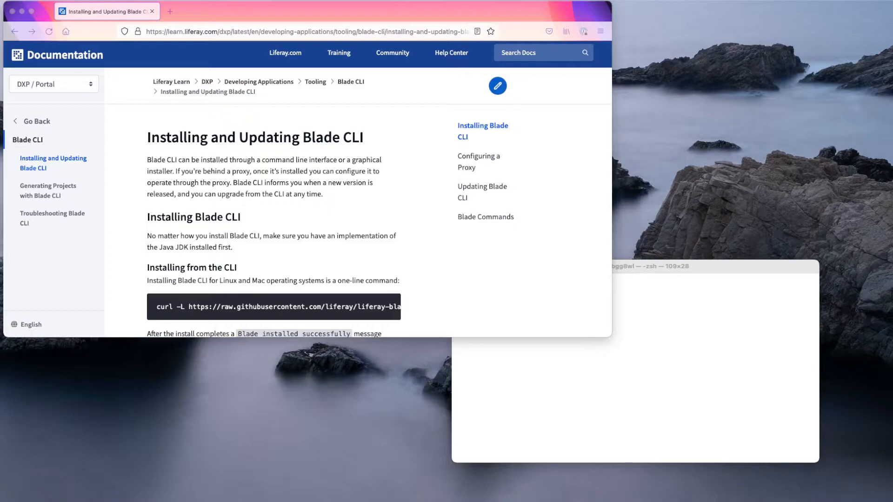
- Scroll the Blade CLI install page down to the one-line 'Installing from the CLI' command
scroll(down, 3)
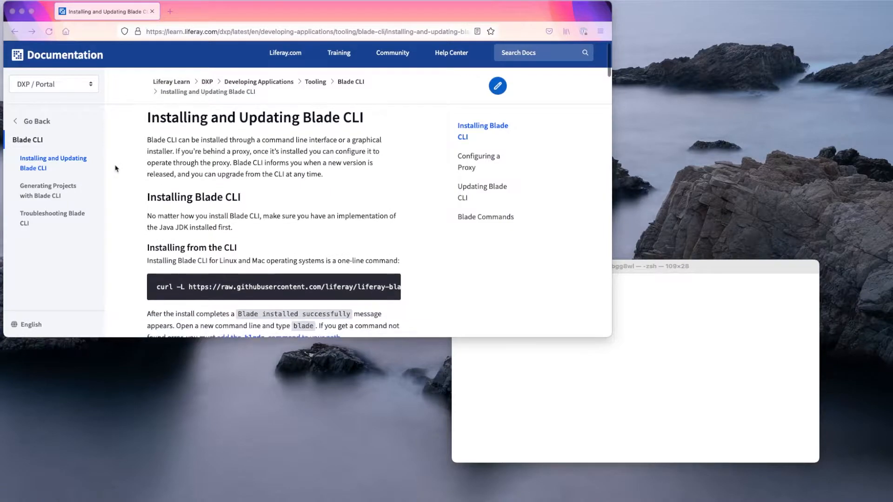
scroll(down, 3)
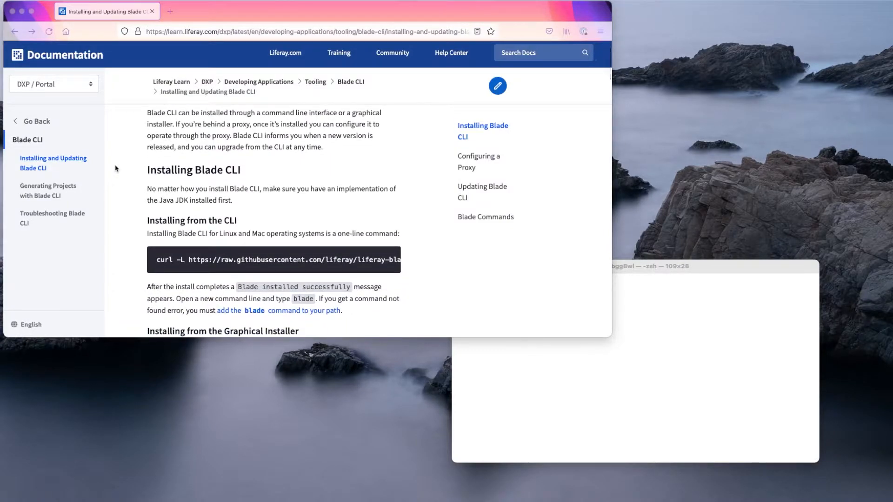
scroll(down, 3)
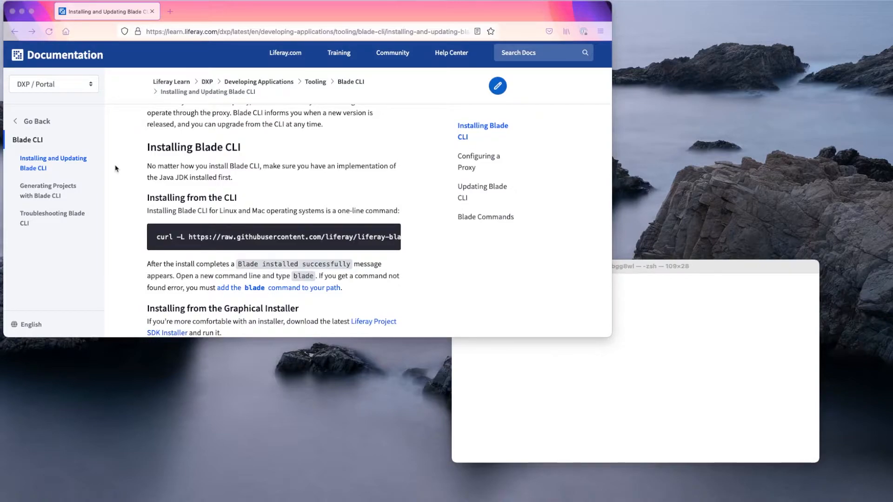
mouse_move(391, 233)
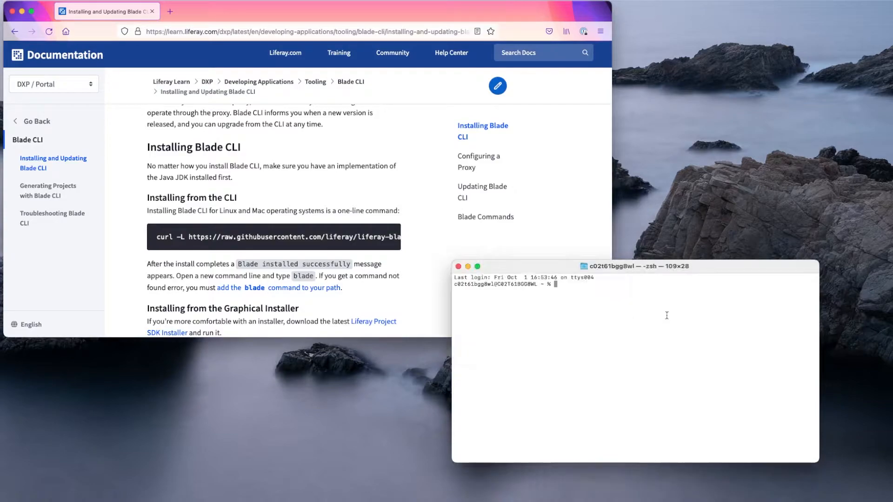
- Run the curl liferay-blade-cli install script and scroll through blade's command list
text(curl -L https://raw.githubusercontent.com/liferay/liferay-blade-cli/master/cli/installers/local | sh)
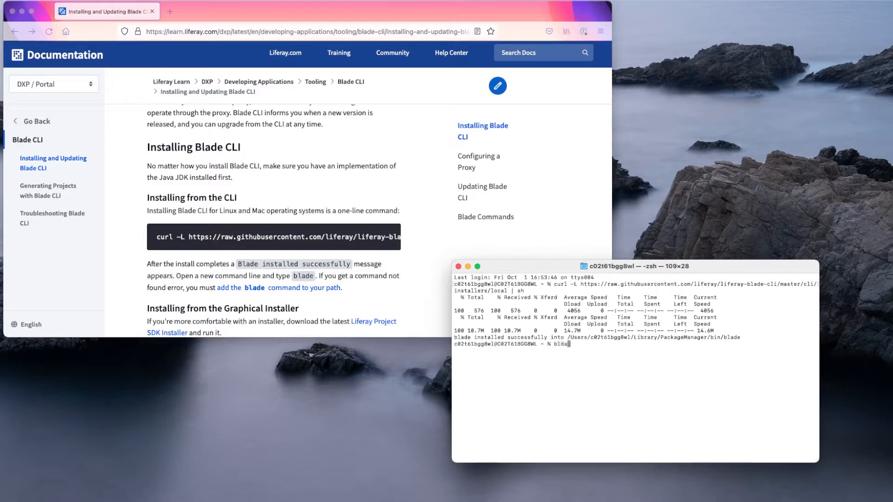
key(Return)
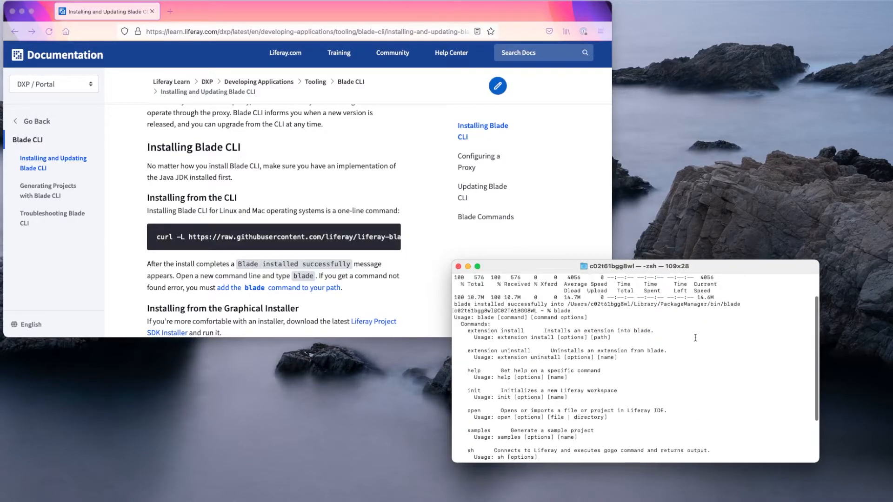
scroll(down, 3)
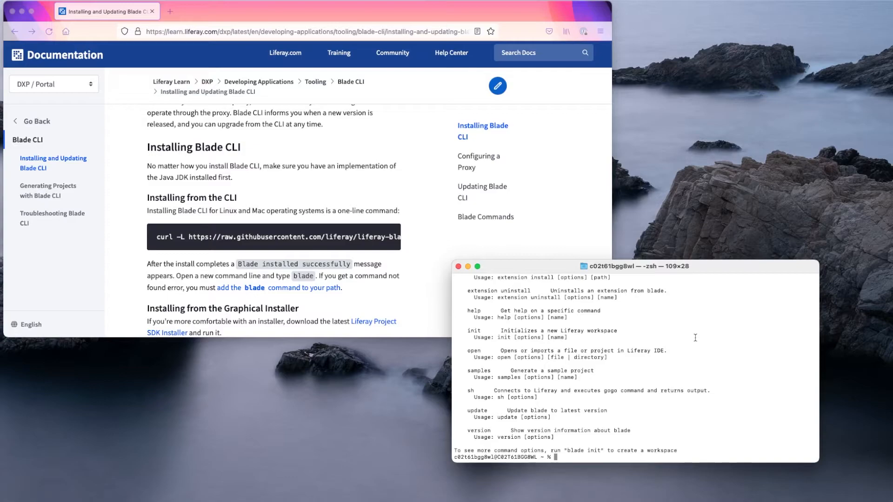
mouse_move(44, 222)
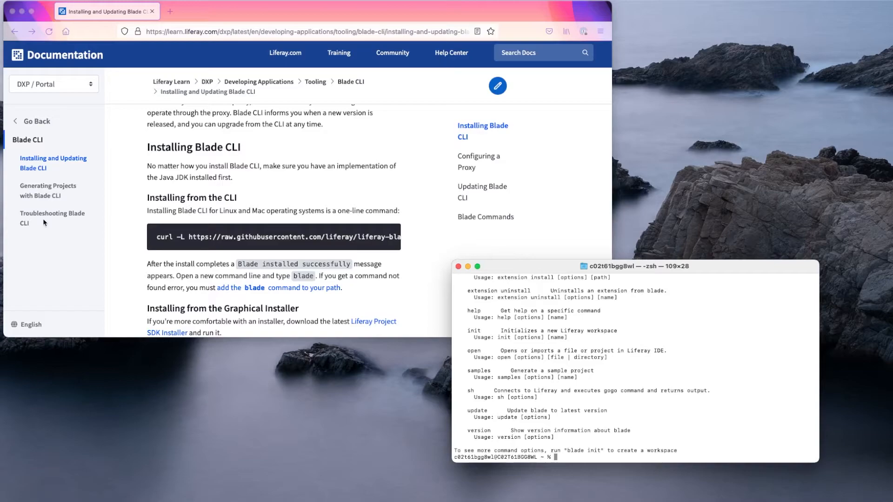
- Open the Troubleshooting Blade CLI page and scroll to the macOS PATH fix
click(51, 218)
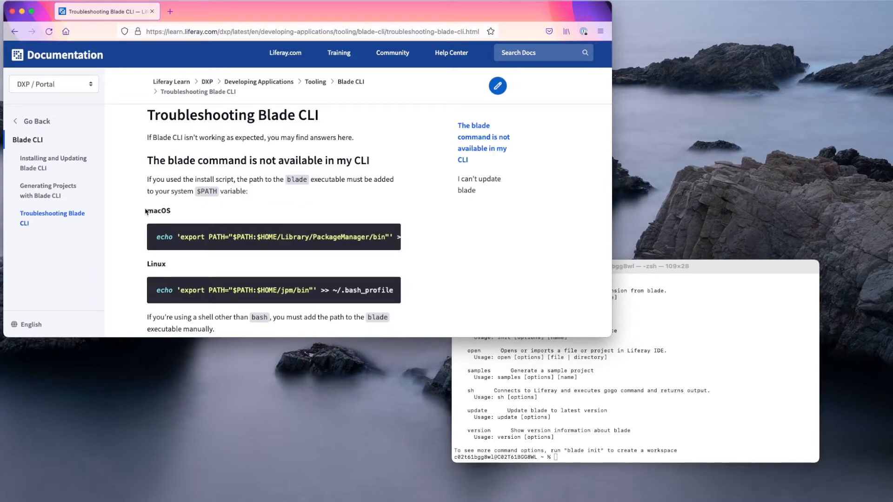
scroll(down, 3)
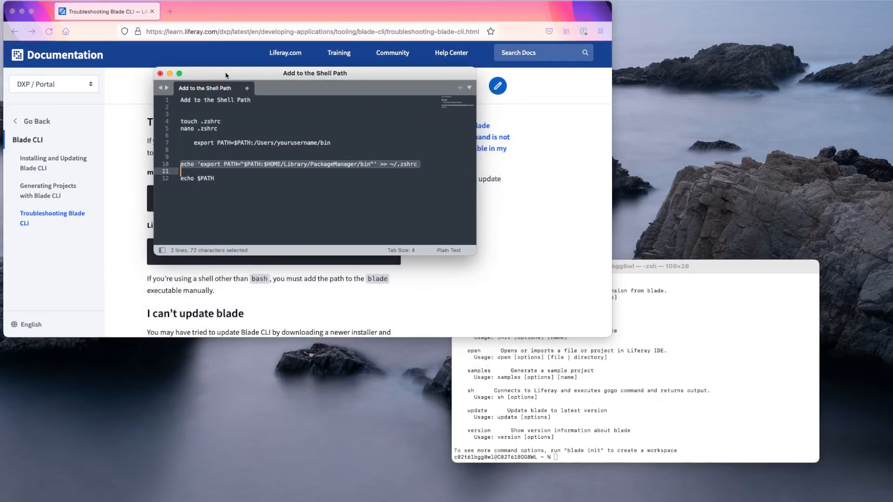
mouse_move(175, 117)
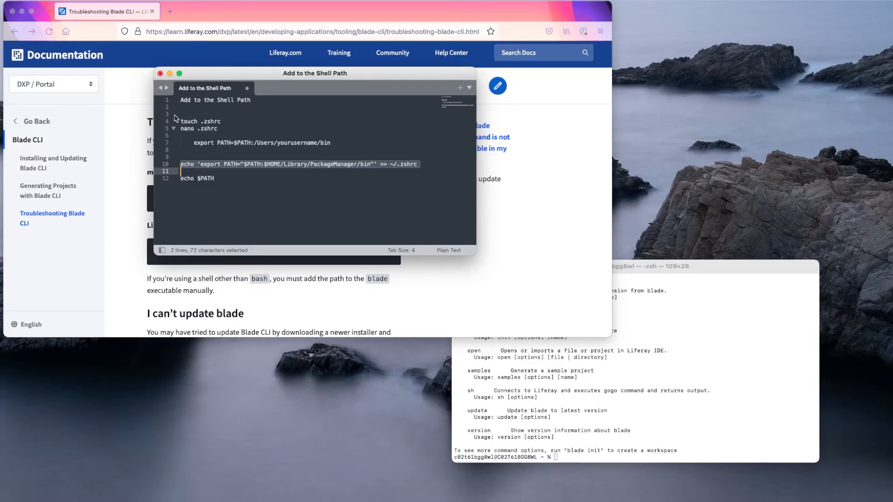
- Select line 10, the echo export PATH line adding PackageManager/bin to ~/.zshrc
click(193, 142)
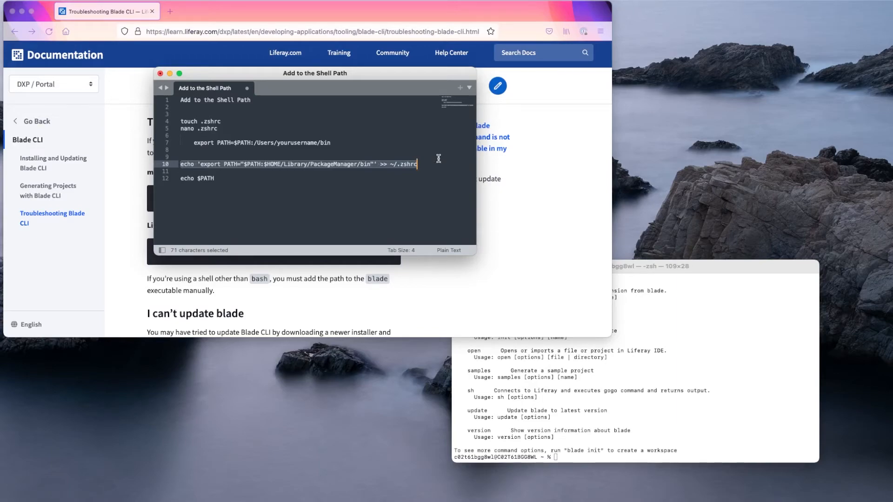
mouse_move(416, 178)
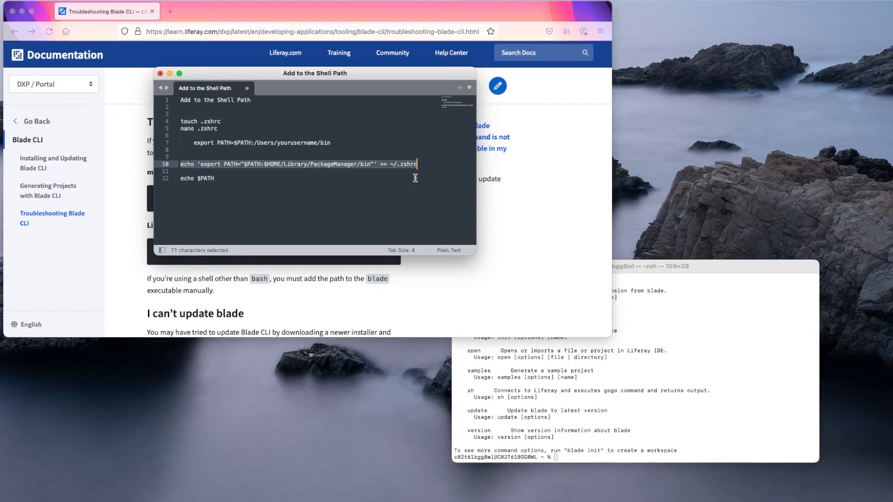
mouse_move(689, 398)
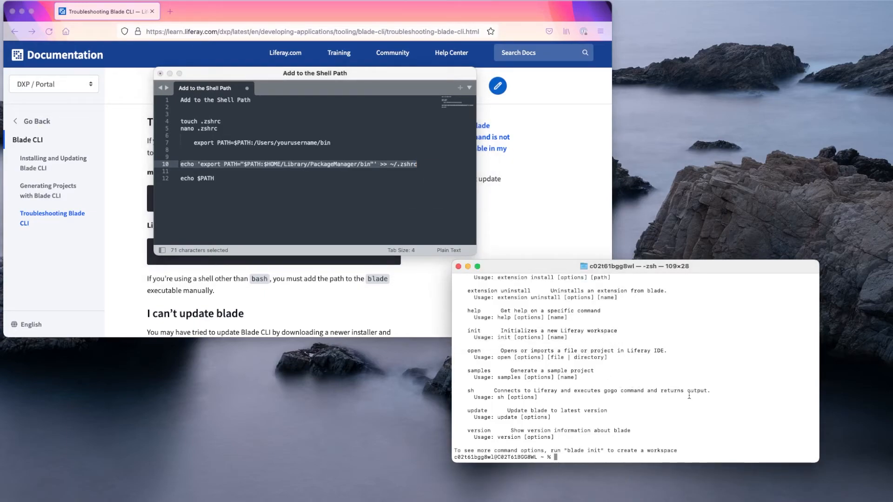
- Run echo $PATH to show Library/PackageManager/bin in the PATH
text(echo)
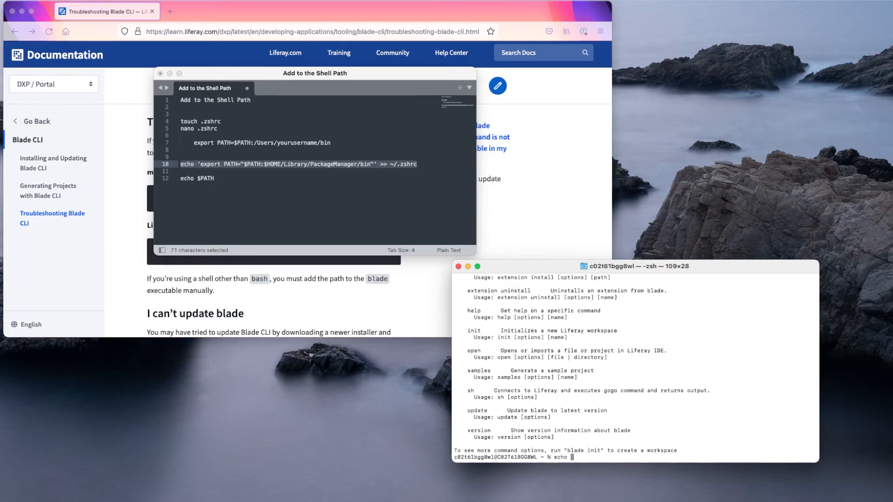
key(Return)
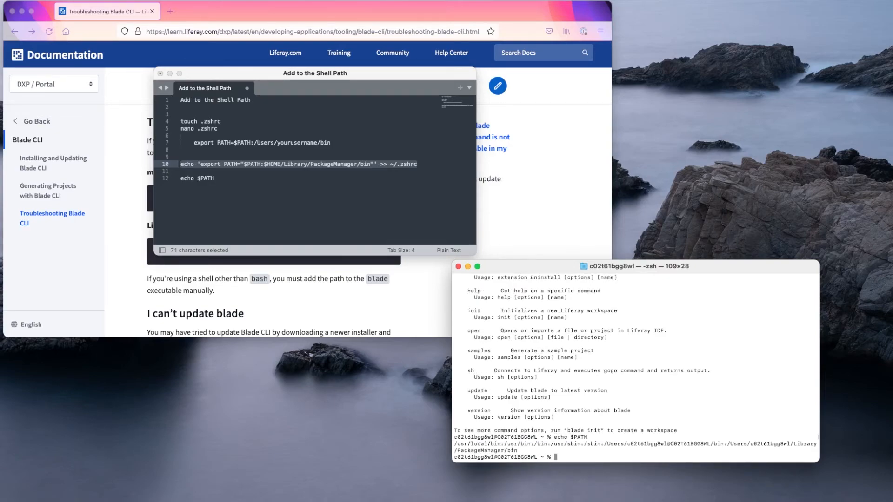